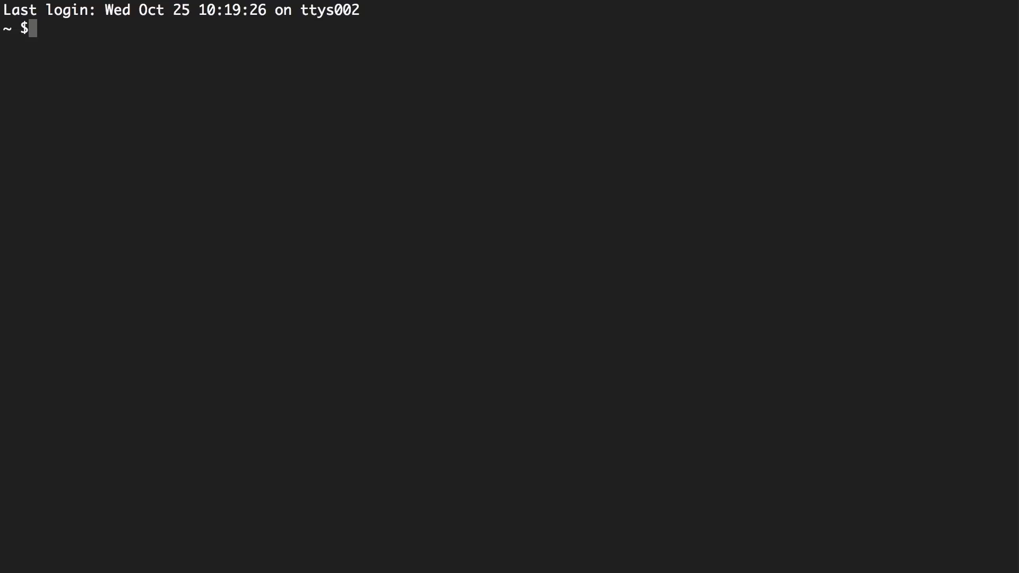
Run node --version in Terminal to see the installed Node.js version
text(node)
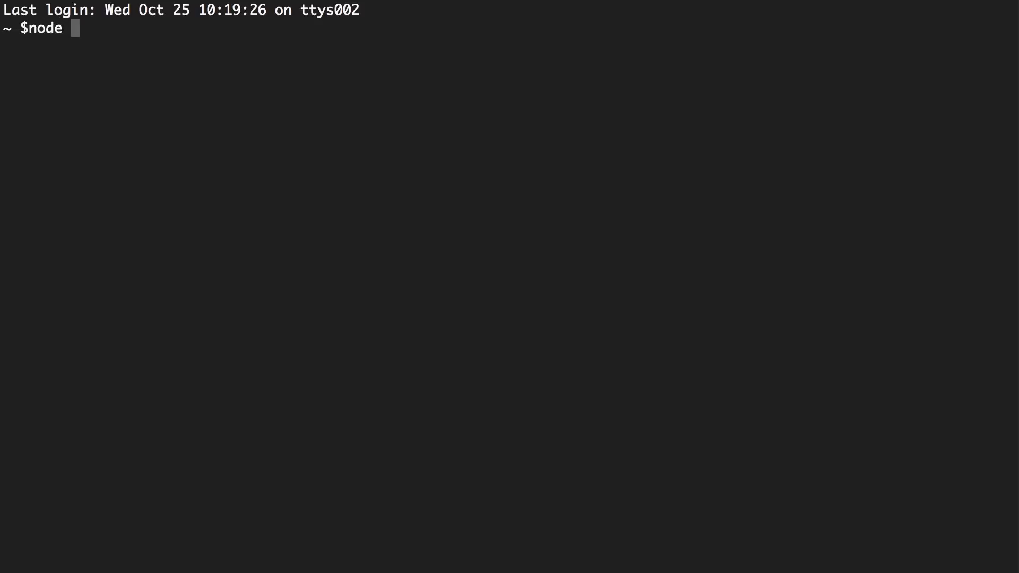
text(--vers)
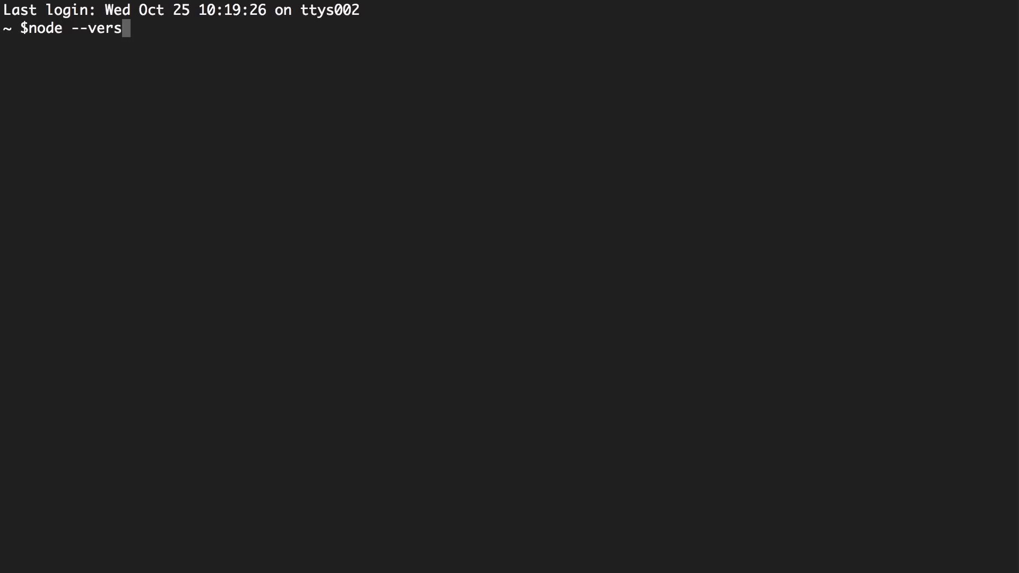
key(Return)
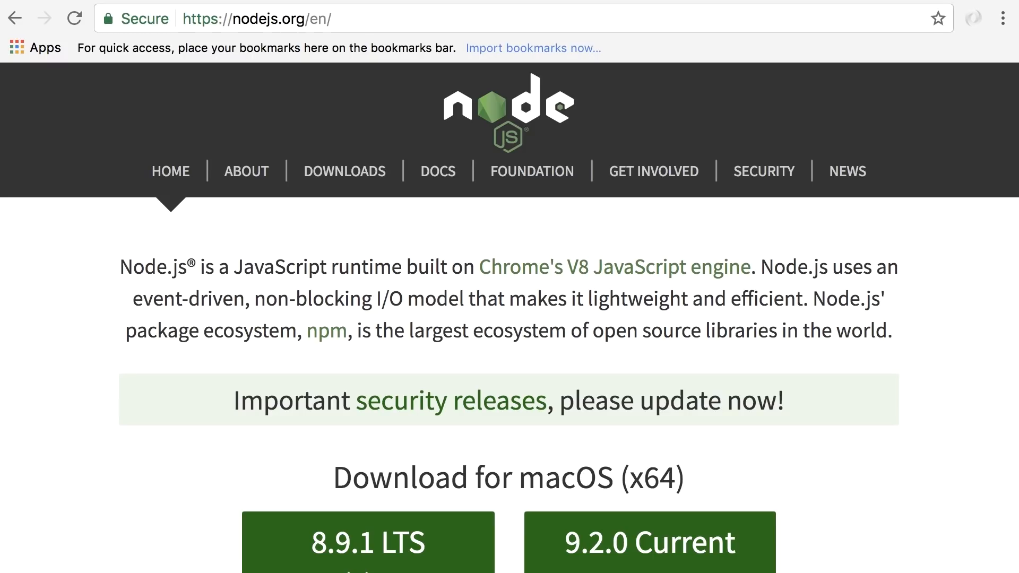
mouse_move(282, 65)
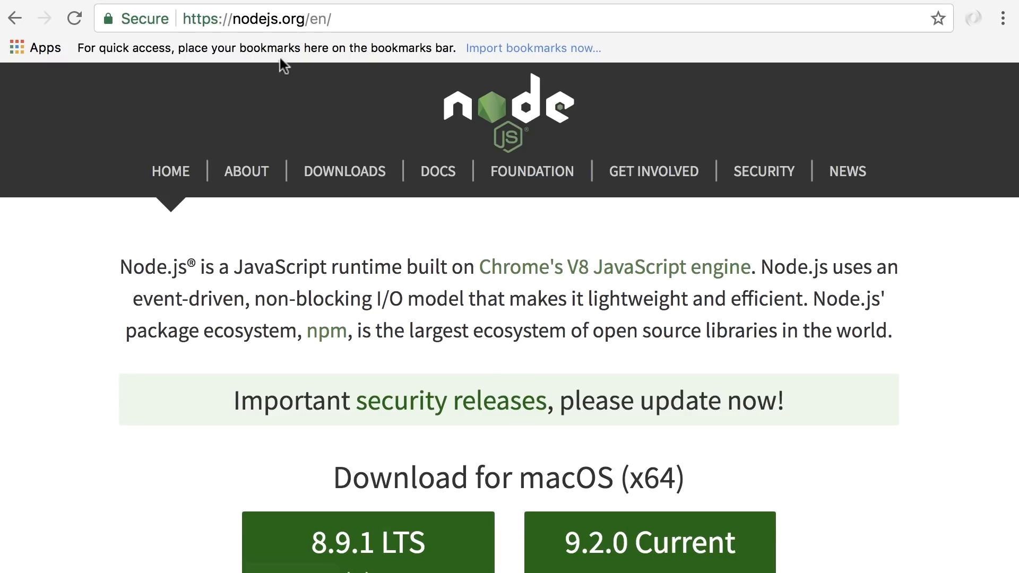
mouse_move(266, 42)
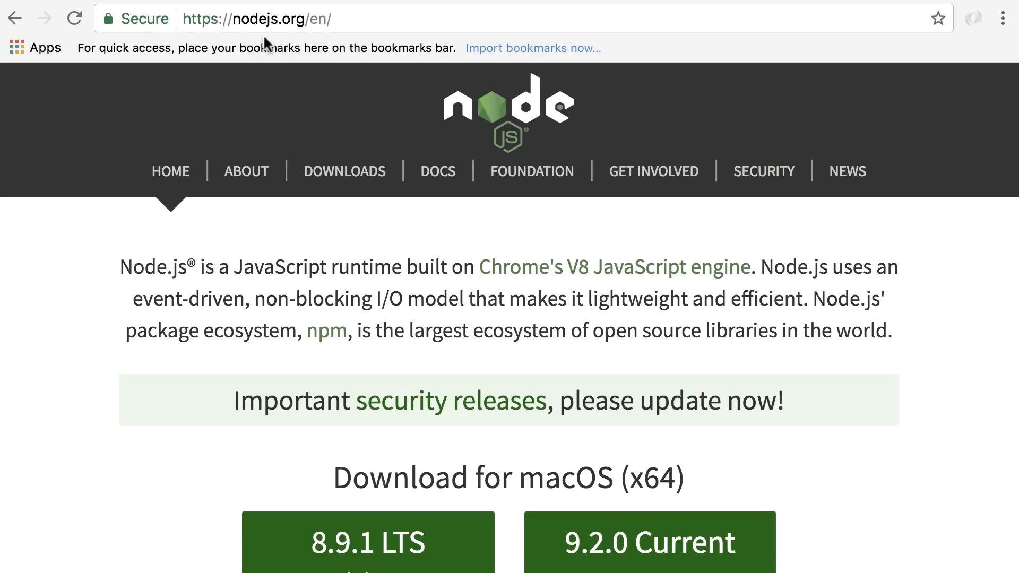
mouse_move(804, 396)
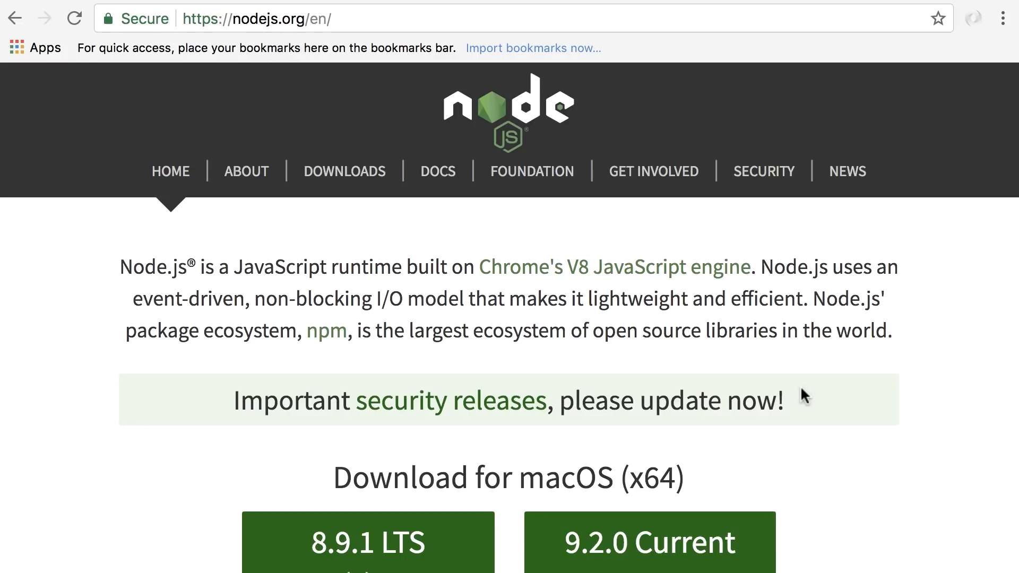
Scroll nodejs.org to the 8.9.1 LTS and 9.2.0 Current macOS download options
scroll(down, 3)
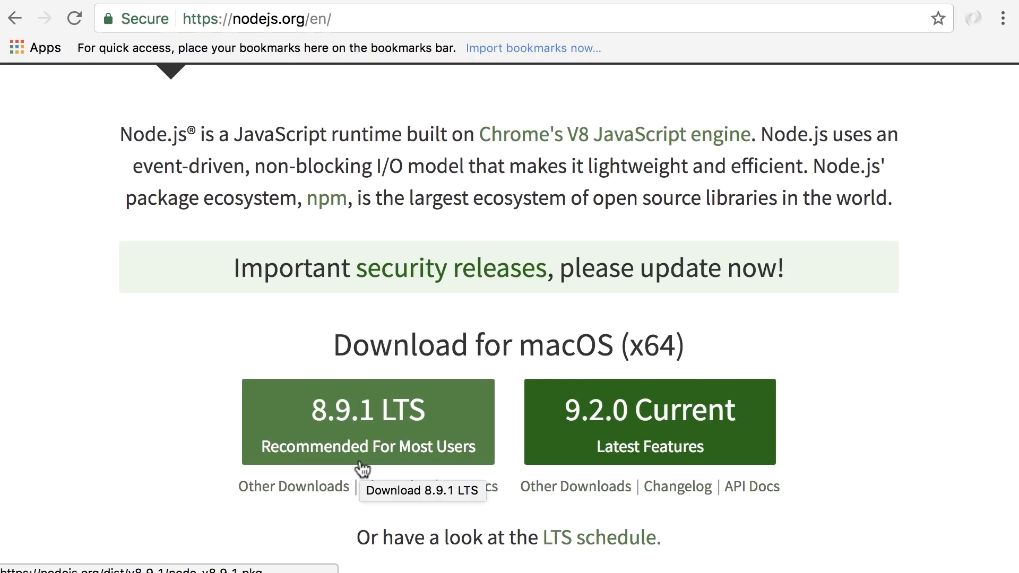
mouse_move(574, 486)
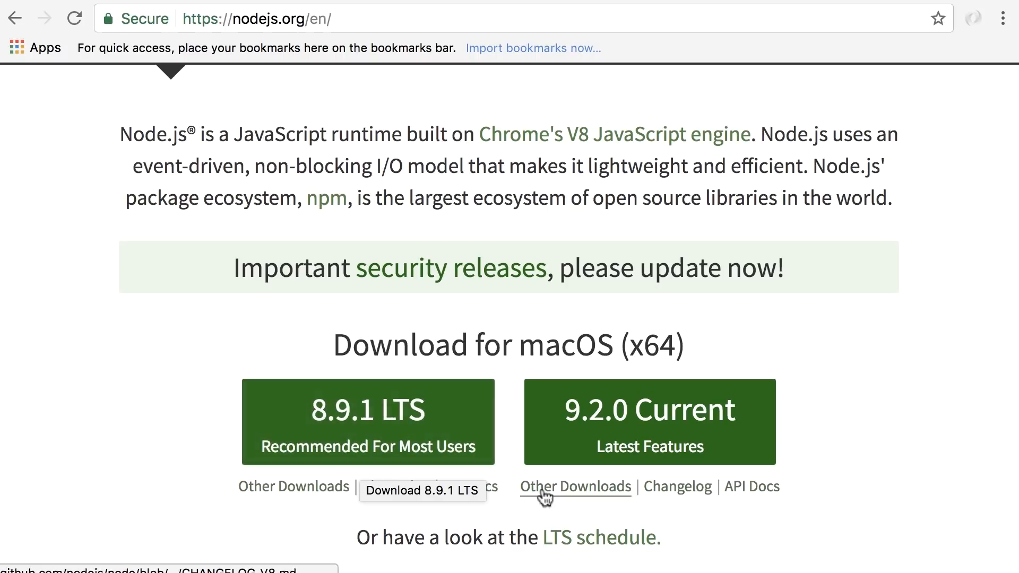
mouse_move(617, 471)
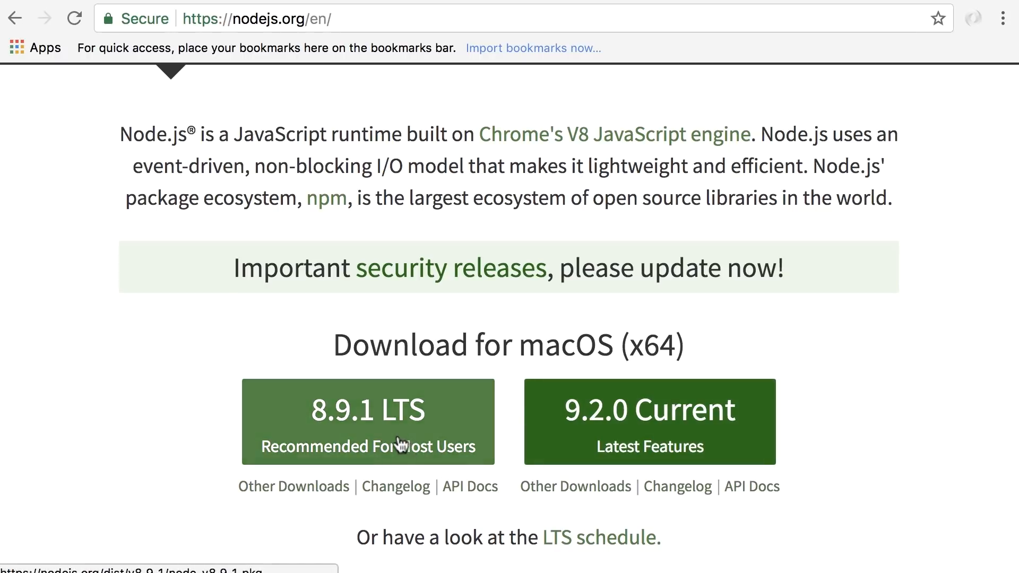
mouse_move(398, 446)
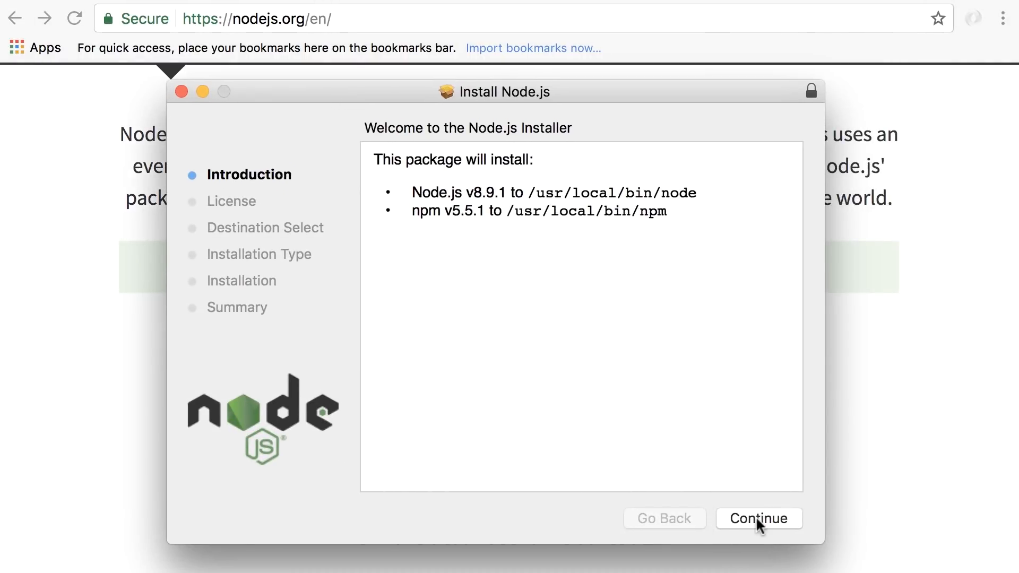
Accept the license and install Node.js v8.9.1 with npm 5.5.1, then close the installer
click(758, 518)
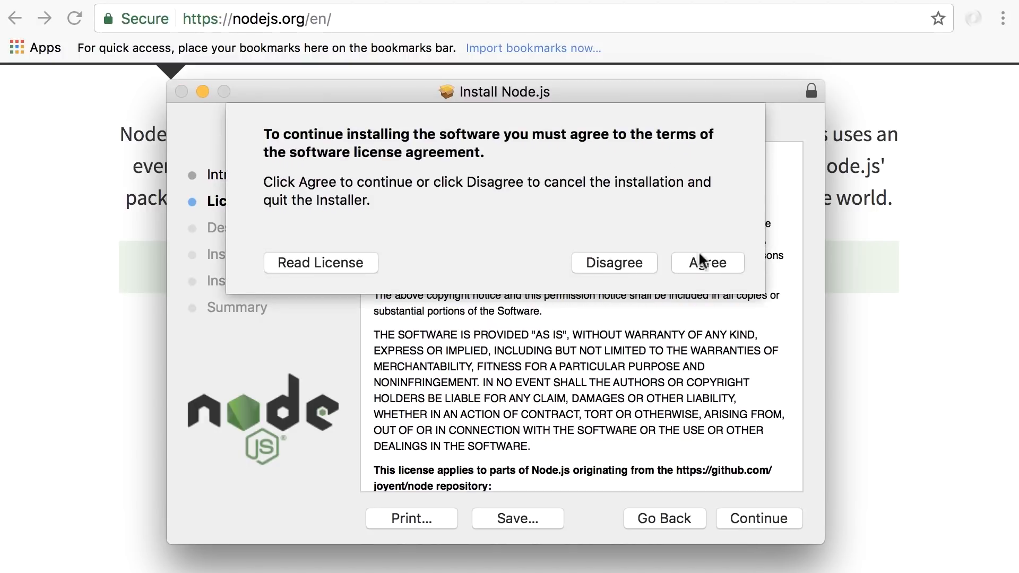
click(707, 263)
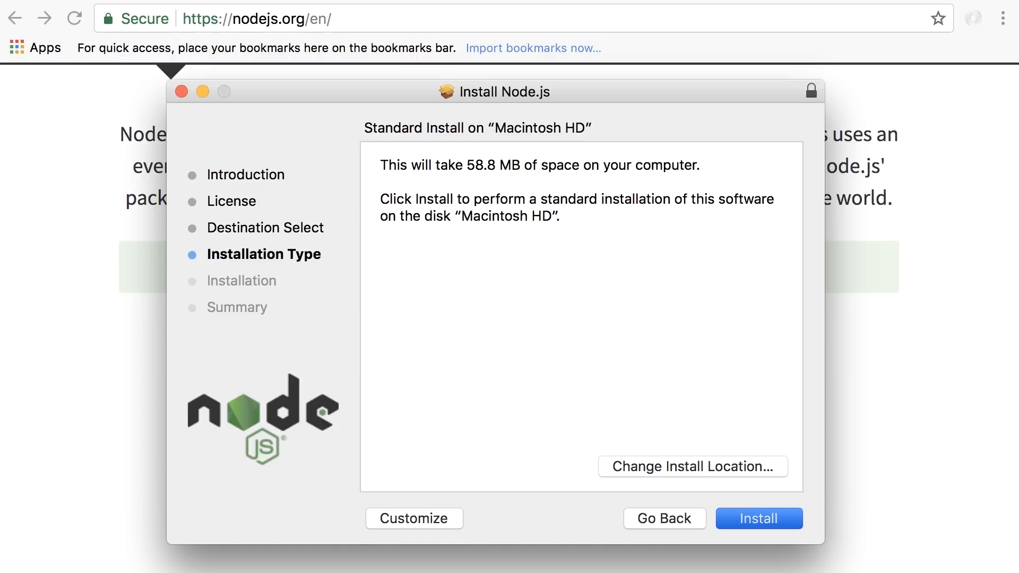
click(758, 519)
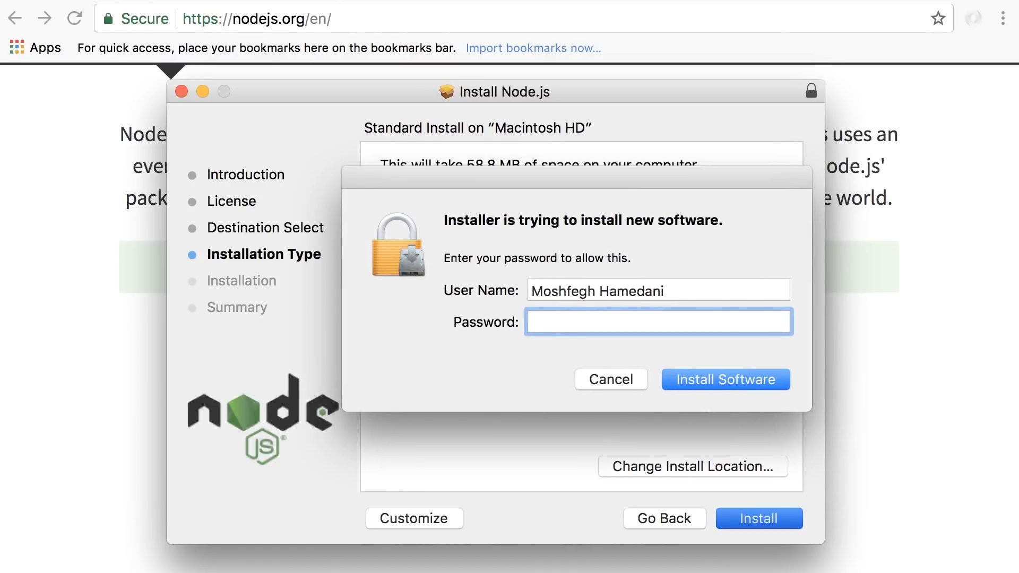
click(726, 379)
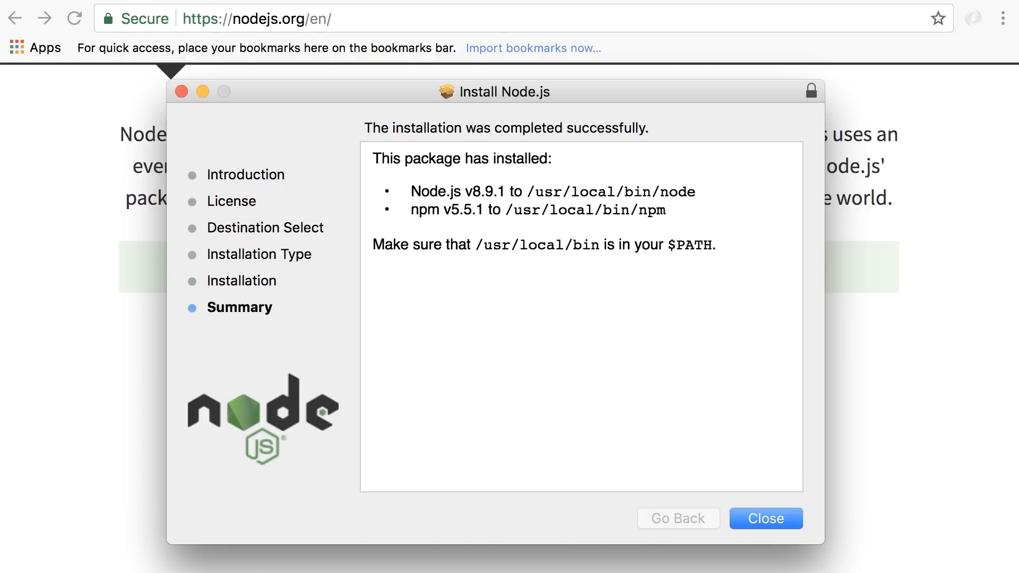
click(766, 518)
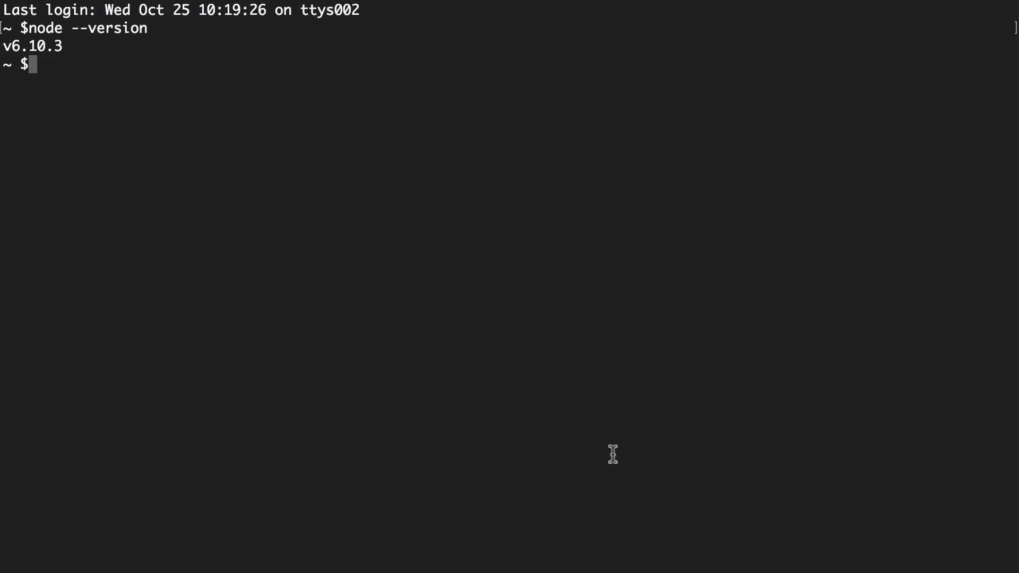
Run node --version again to confirm it reports v8.9.1
text(node --version)
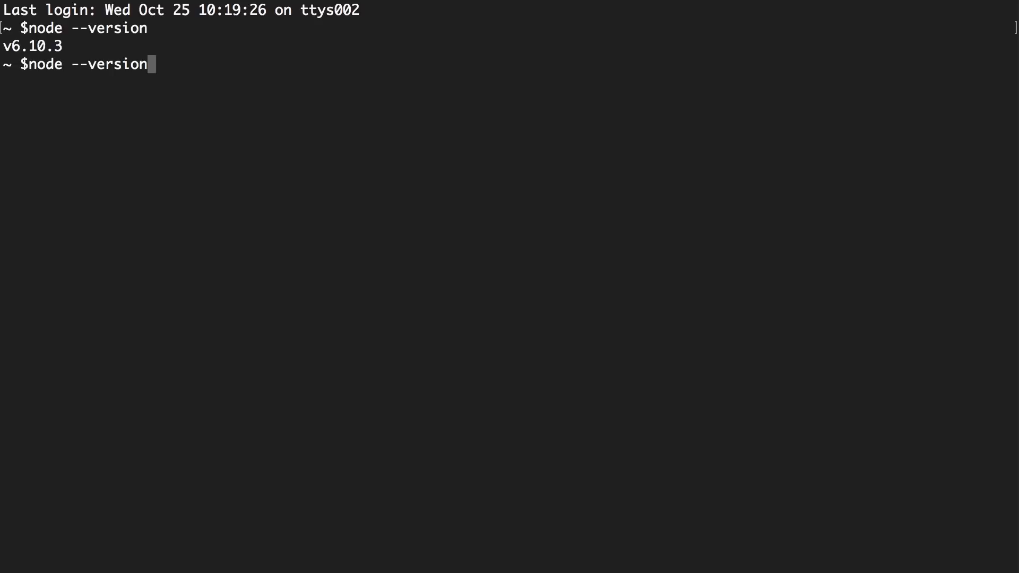
key(Return)
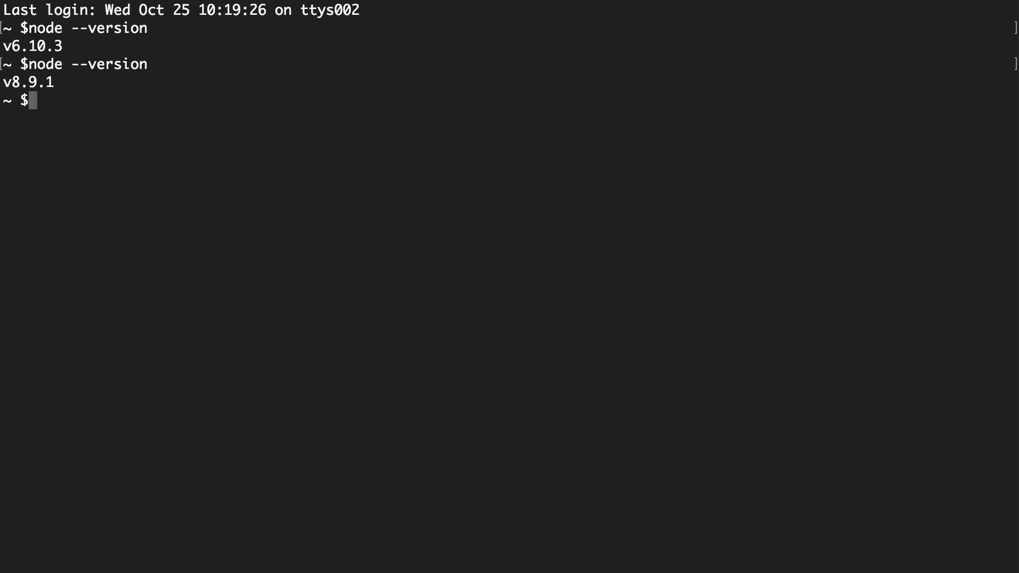